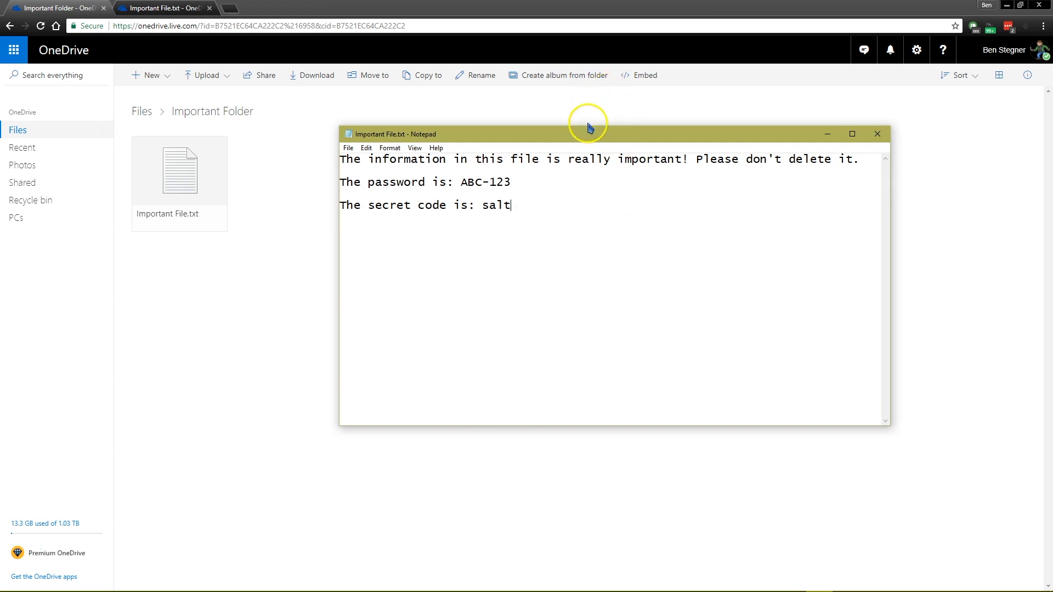
Nudge the Important File.txt Notepad window right and place the caret in its text.
{"action": "left_click_drag", "start_coordinate": [588, 134], "coordinate": [592, 132]}
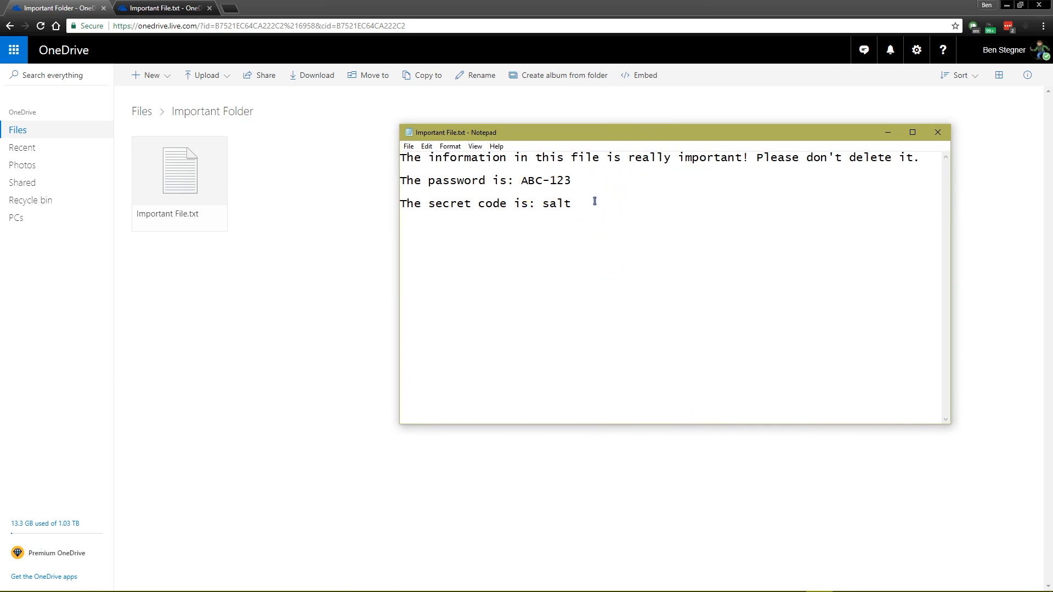
{"action": "mouse_move", "coordinate": [625, 221]}
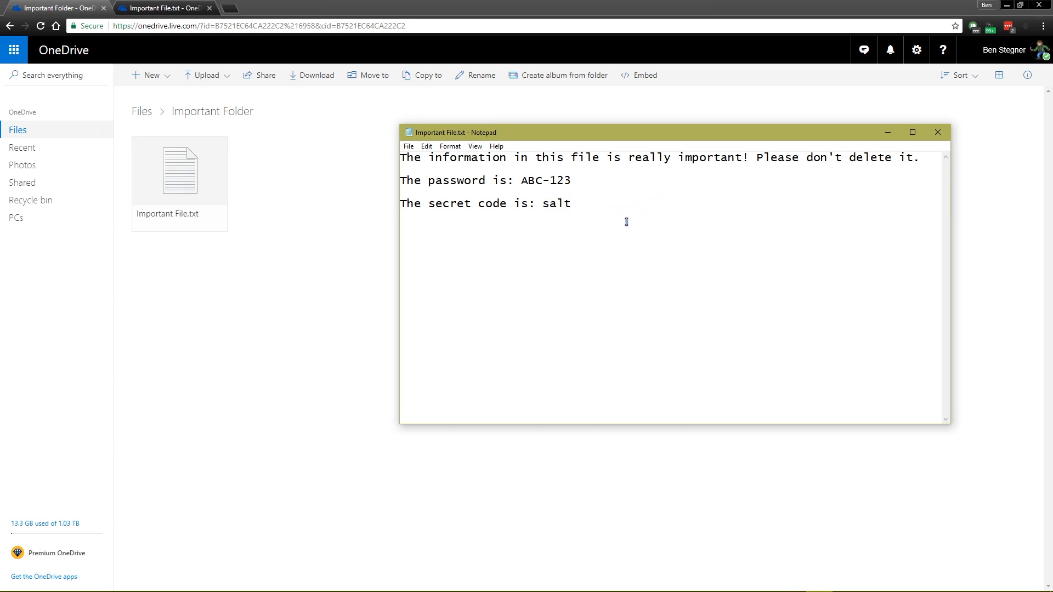
{"action": "left_click", "coordinate": [571, 204]}
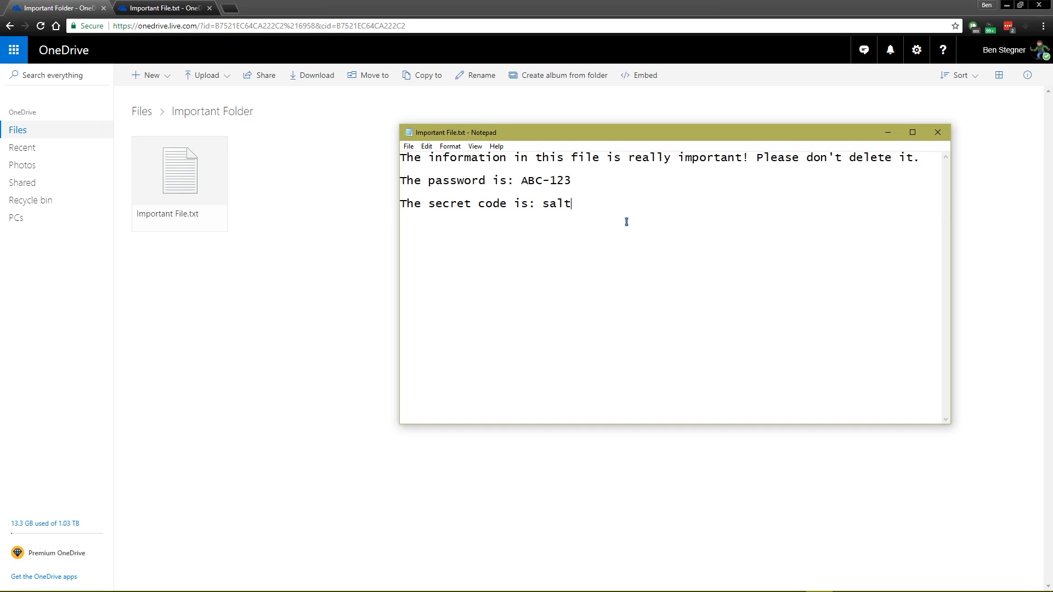
Replace all text with 'ofneobncuibedui' and close Notepad.
{"action": "key", "text": "ctrl+a"}
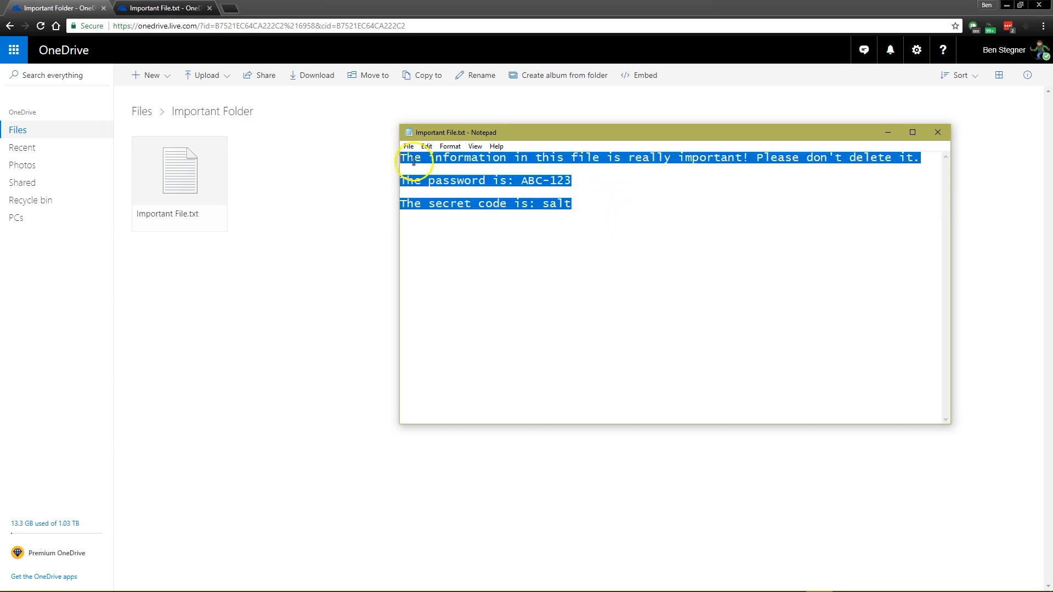
{"action": "type", "text": "ofneobncuibedui"}
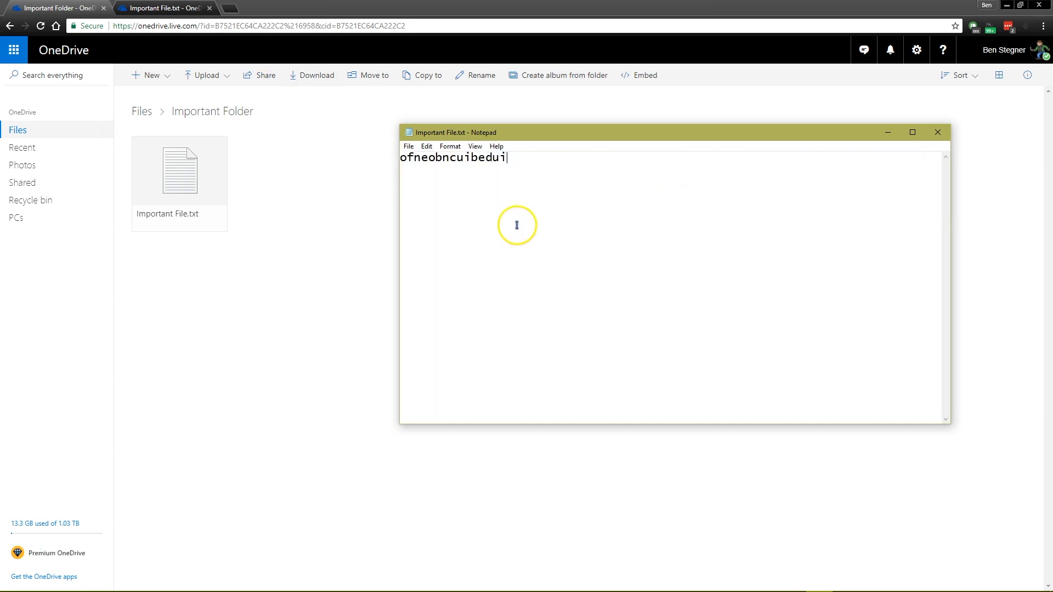
{"action": "mouse_move", "coordinate": [481, 175]}
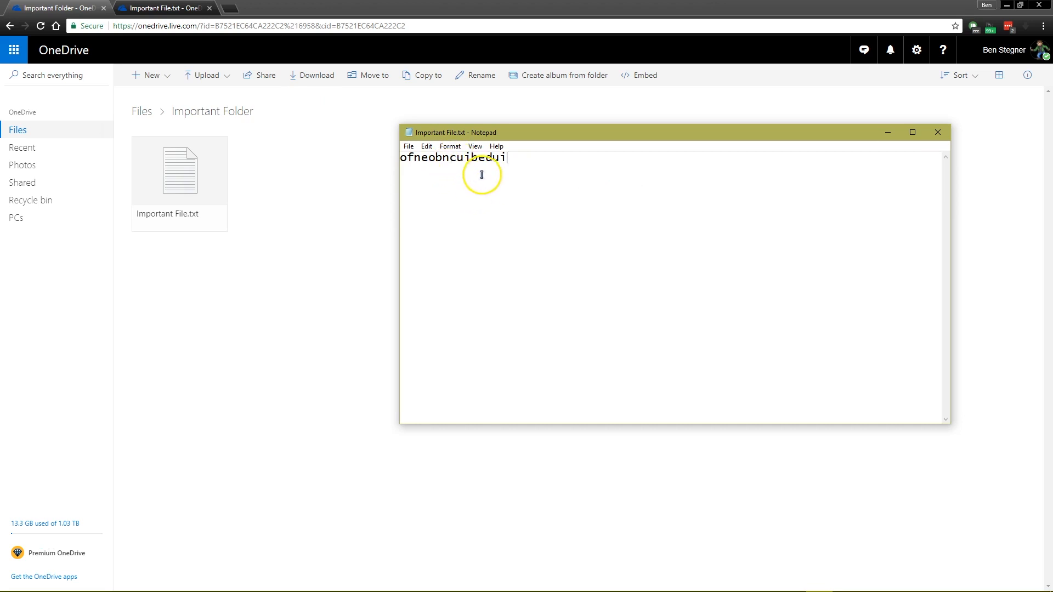
{"action": "left_click", "coordinate": [937, 131]}
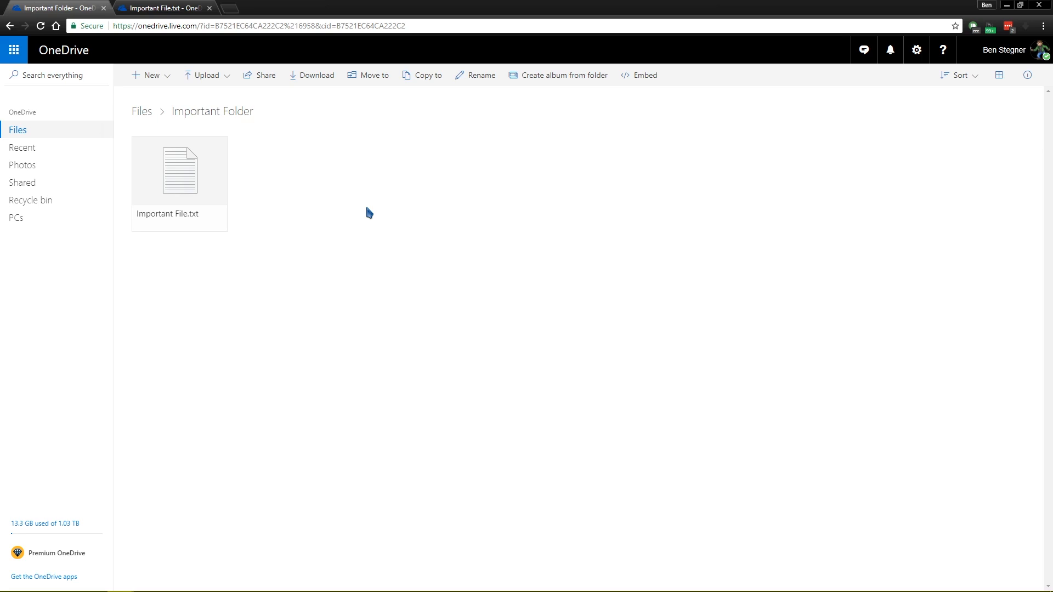
{"action": "mouse_move", "coordinate": [388, 224]}
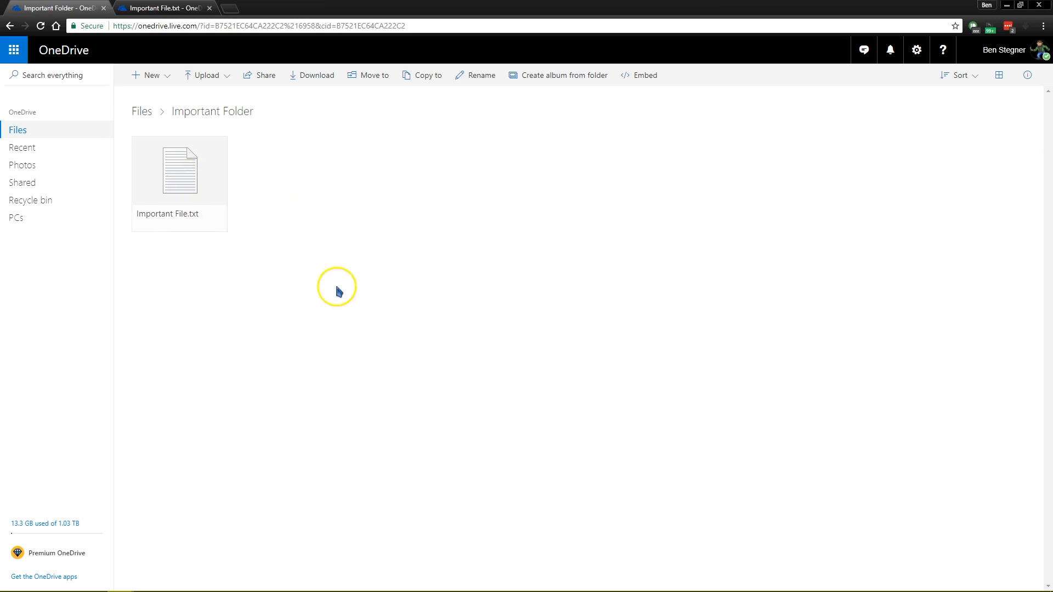
{"action": "mouse_move", "coordinate": [319, 219]}
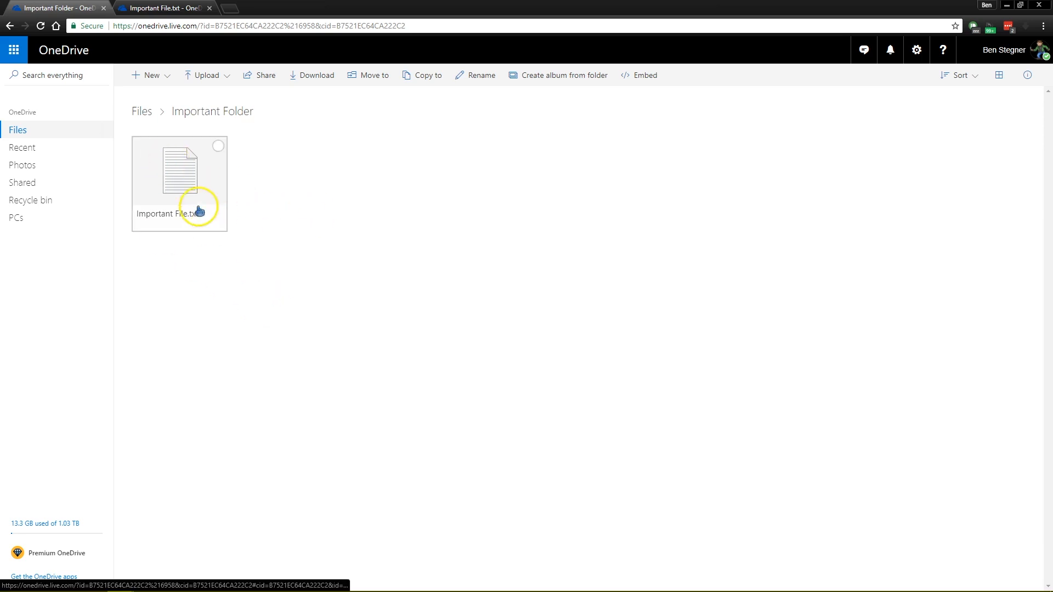
Select Important File.txt in Important Folder and show its actions menu.
{"action": "double_click", "coordinate": [180, 168]}
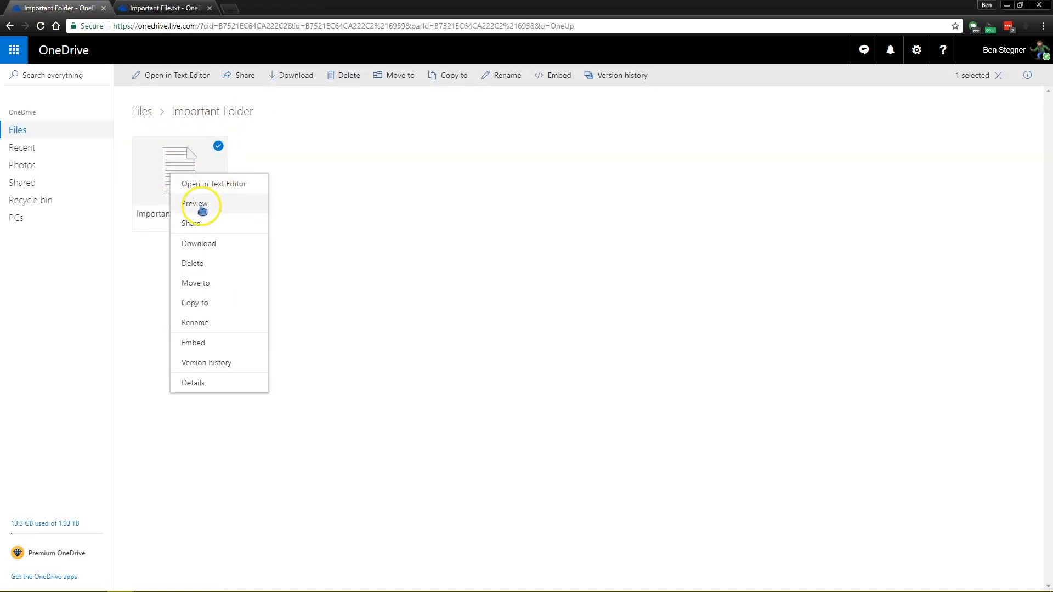
{"action": "left_click", "coordinate": [194, 203]}
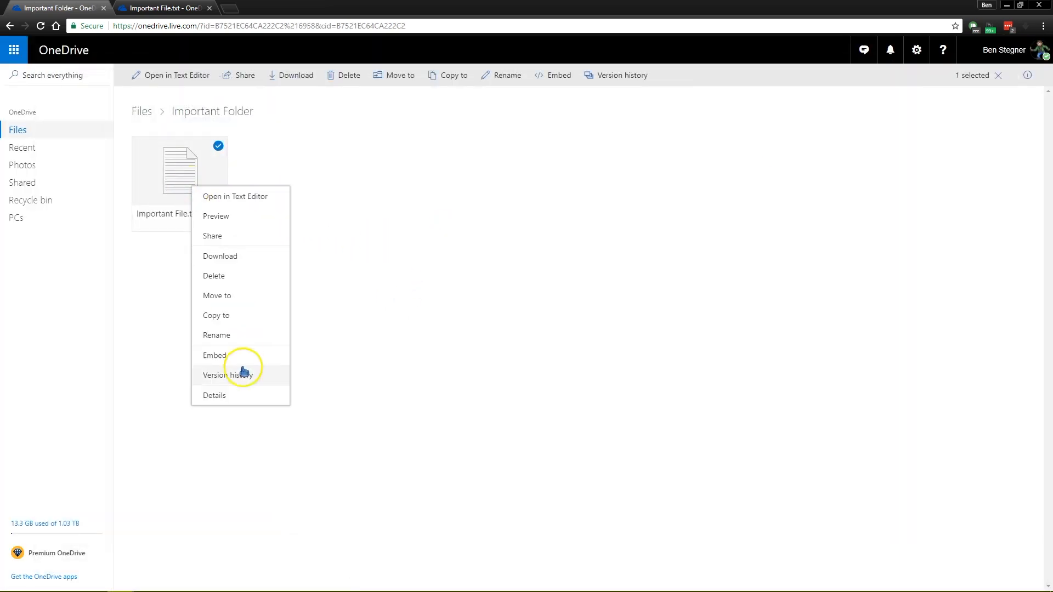
Choose Version history for Important File.txt to list its three saved versions.
{"action": "left_click", "coordinate": [227, 374]}
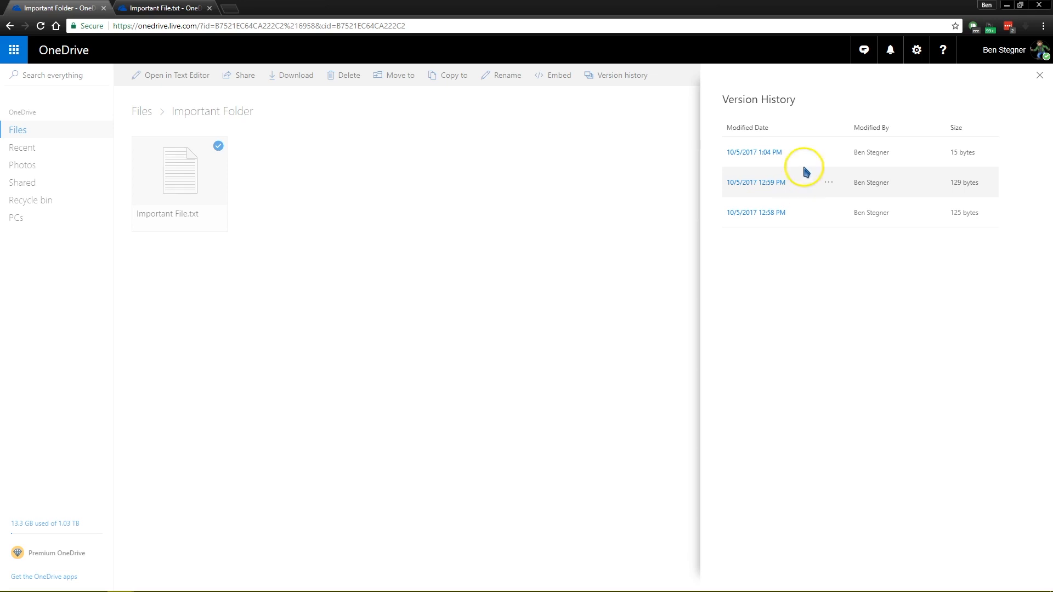
{"action": "mouse_move", "coordinate": [877, 161]}
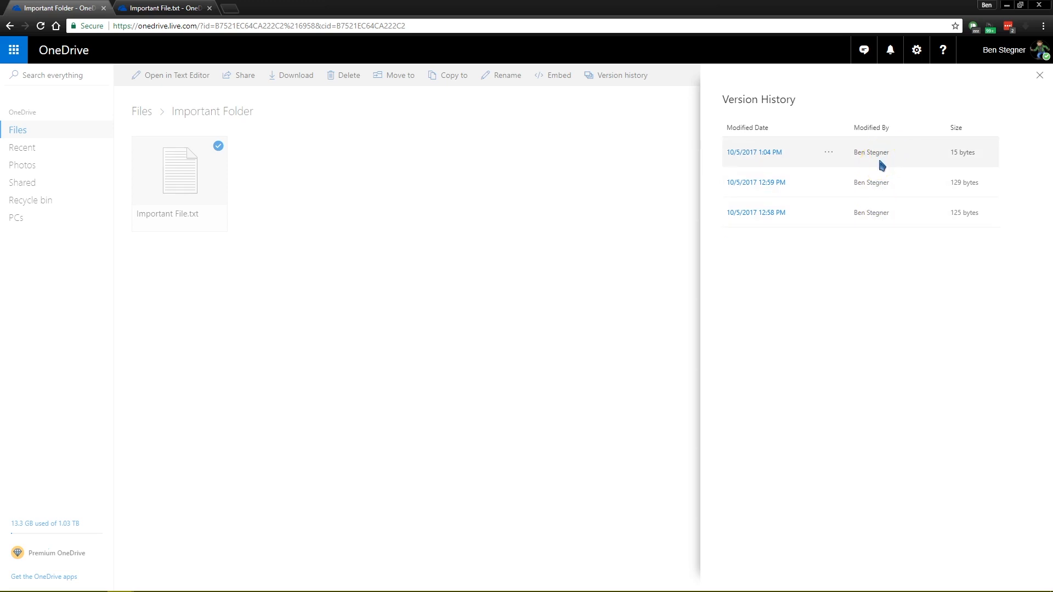
{"action": "mouse_move", "coordinate": [881, 164]}
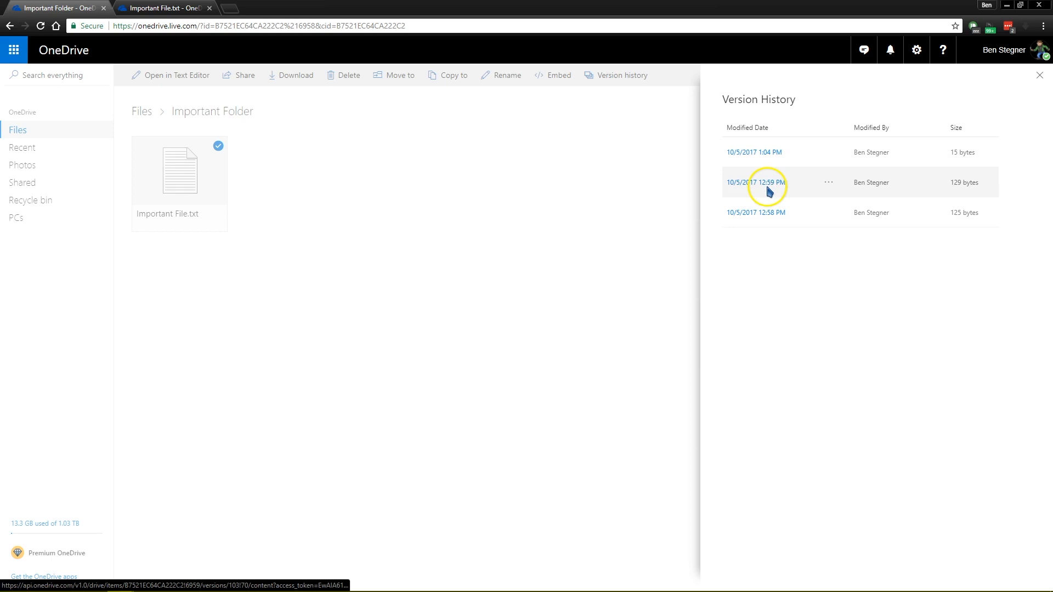
{"action": "left_click", "coordinate": [829, 183]}
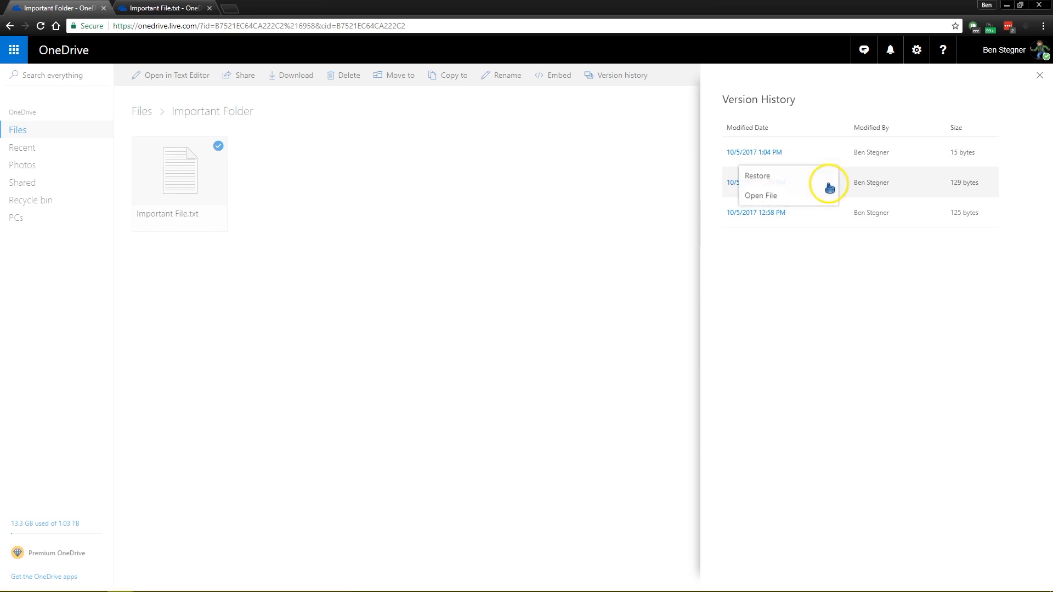
{"action": "left_click", "coordinate": [757, 176]}
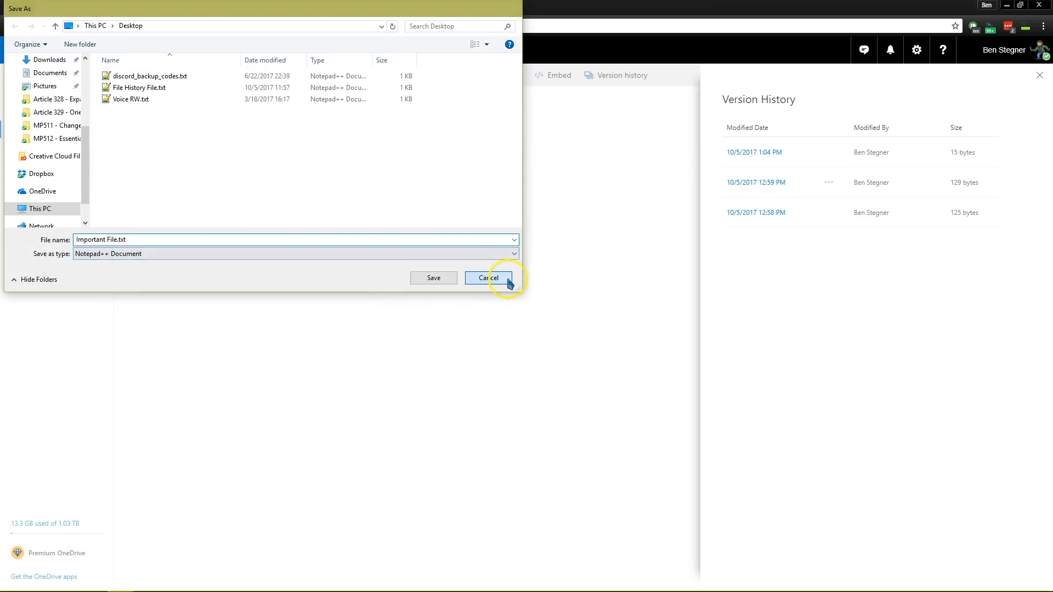
{"action": "left_click", "coordinate": [487, 278]}
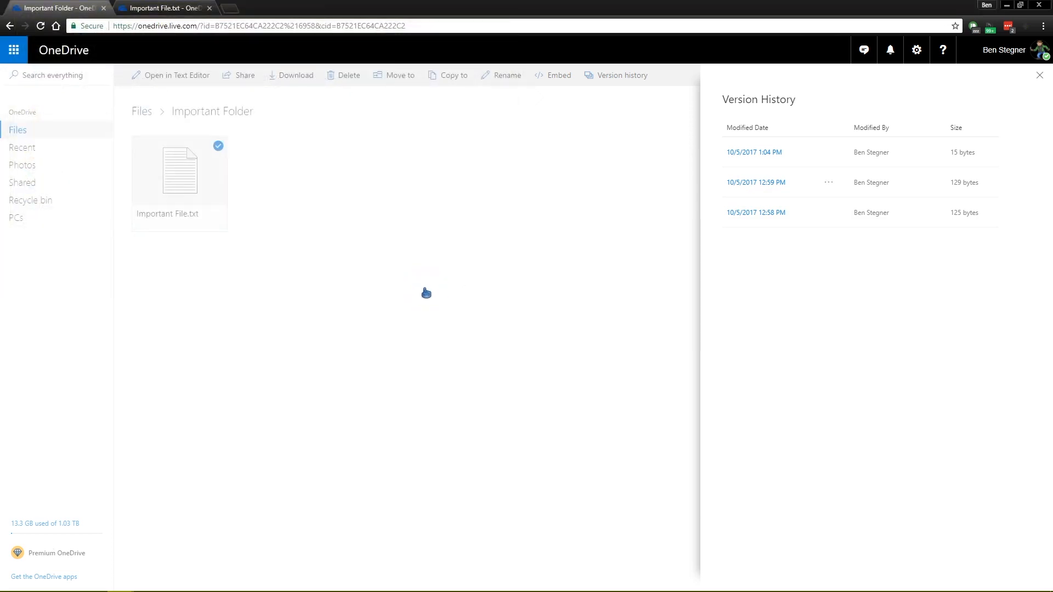
Restore the 12:59 PM version of Important File.txt and preview its three original lines.
{"action": "left_click", "coordinate": [828, 182]}
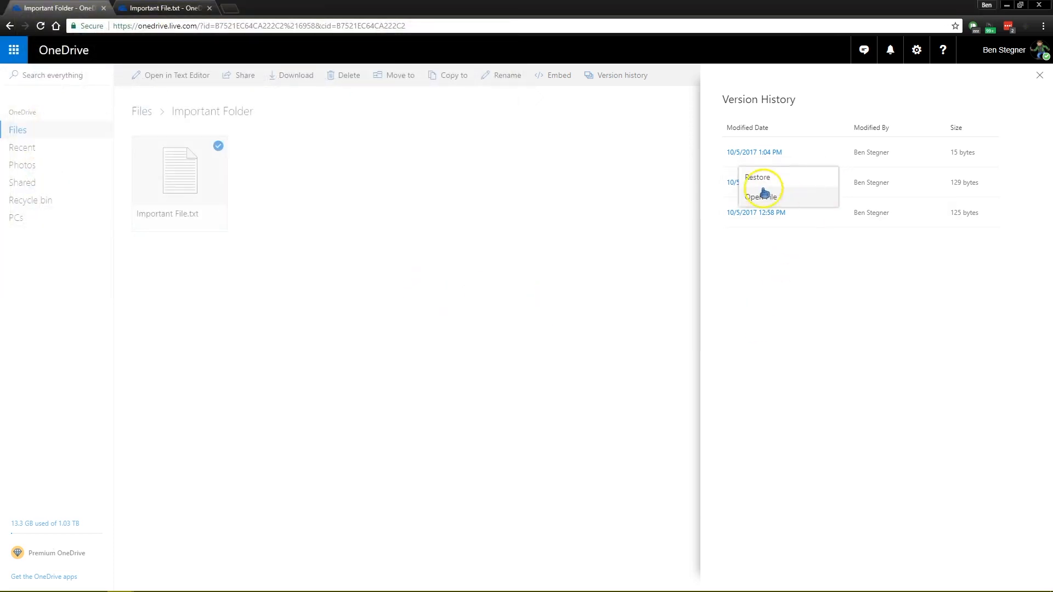
{"action": "left_click", "coordinate": [757, 177]}
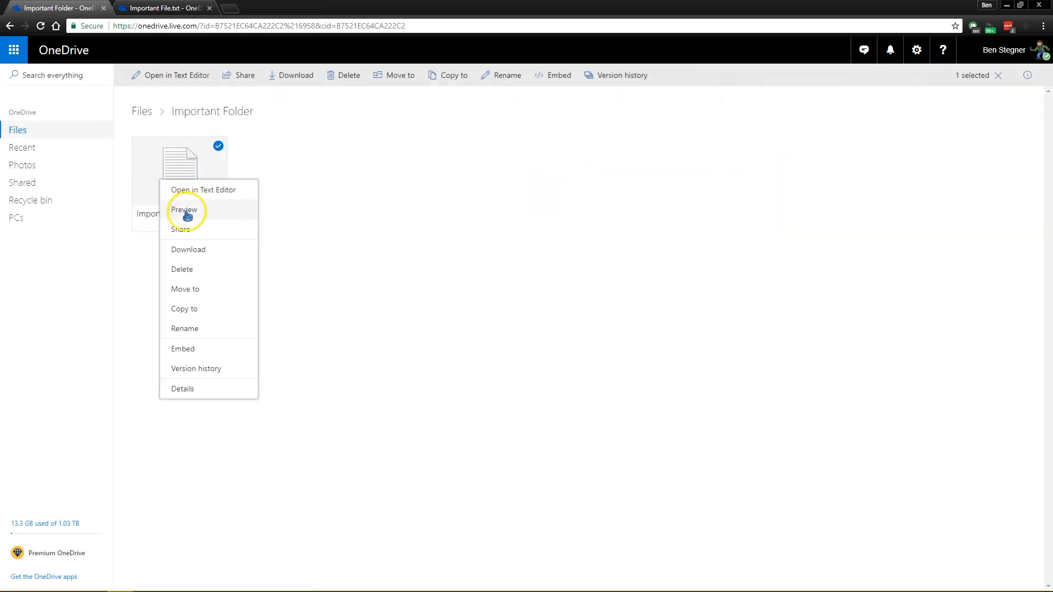
{"action": "left_click", "coordinate": [184, 210]}
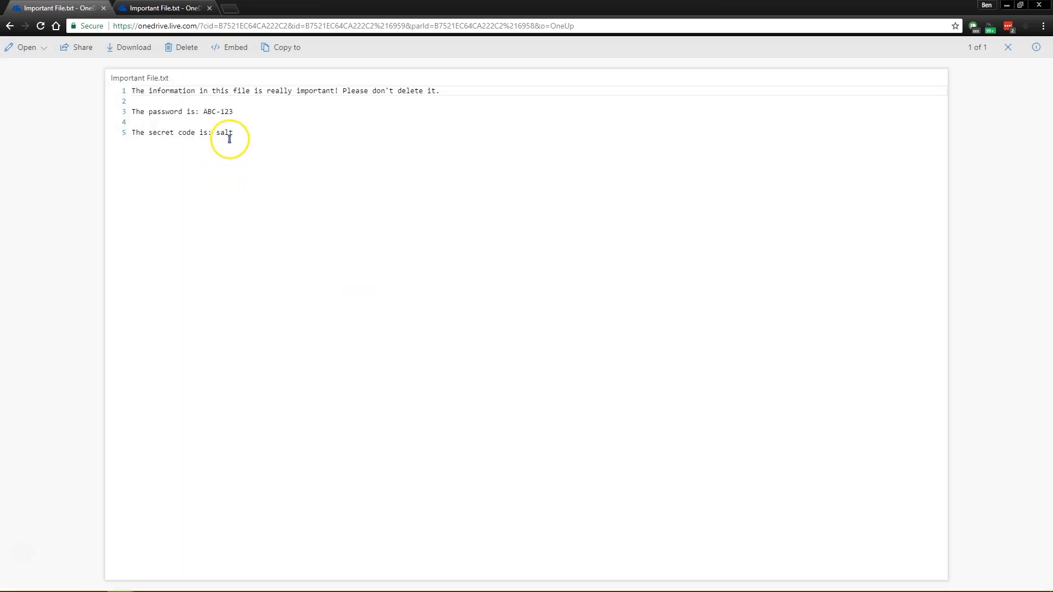
{"action": "mouse_move", "coordinate": [385, 205]}
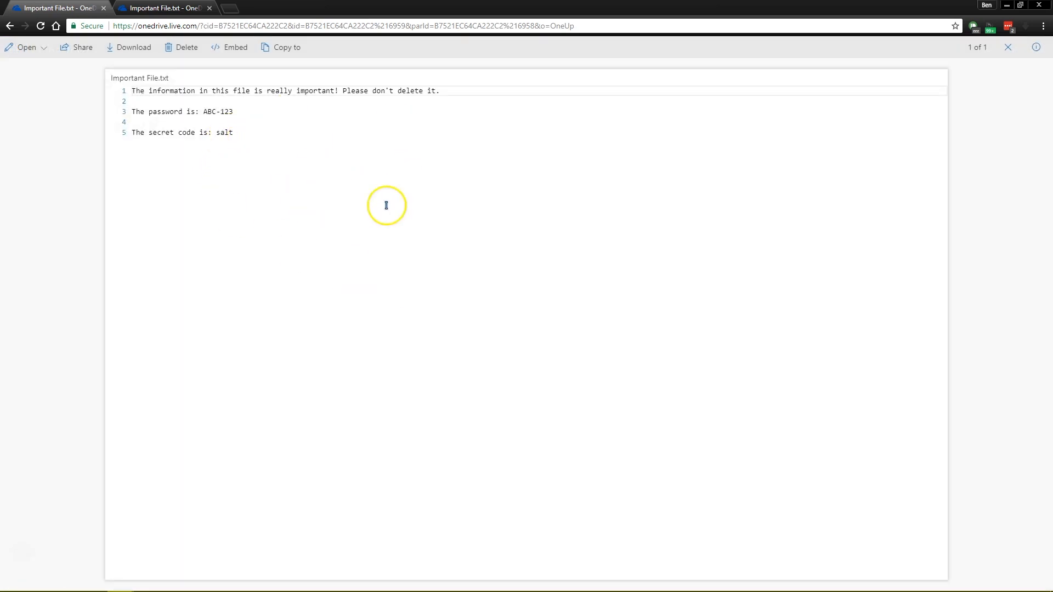